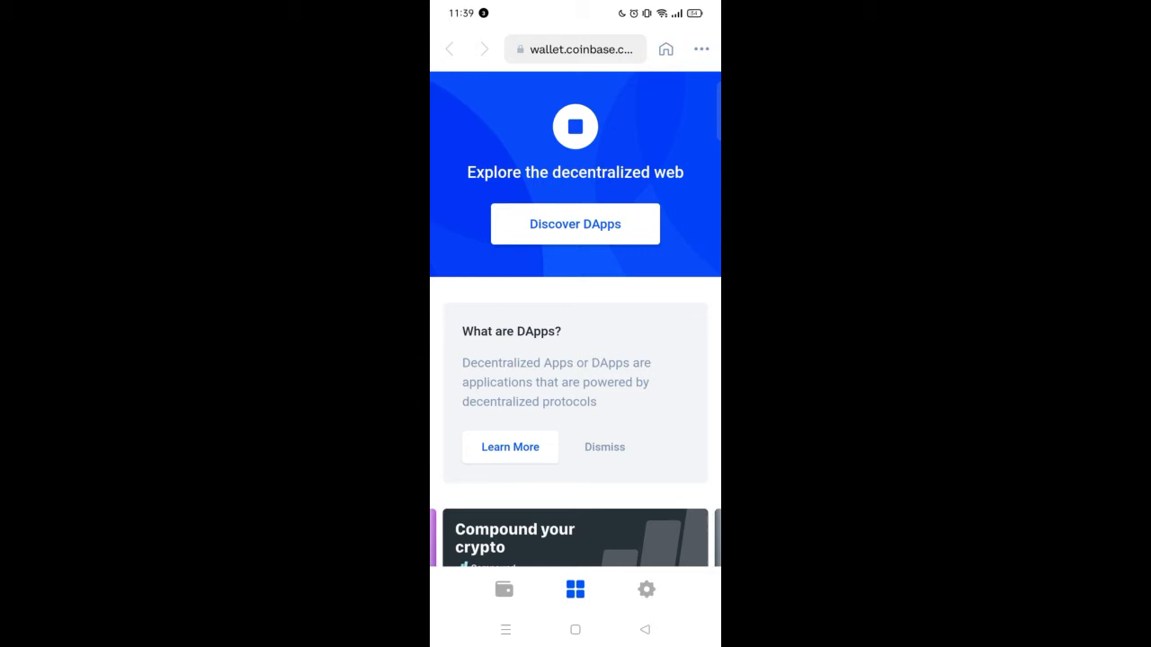
Step: Open the Discover DApps directory and select Uniswap's detail page
left_click(574, 224)
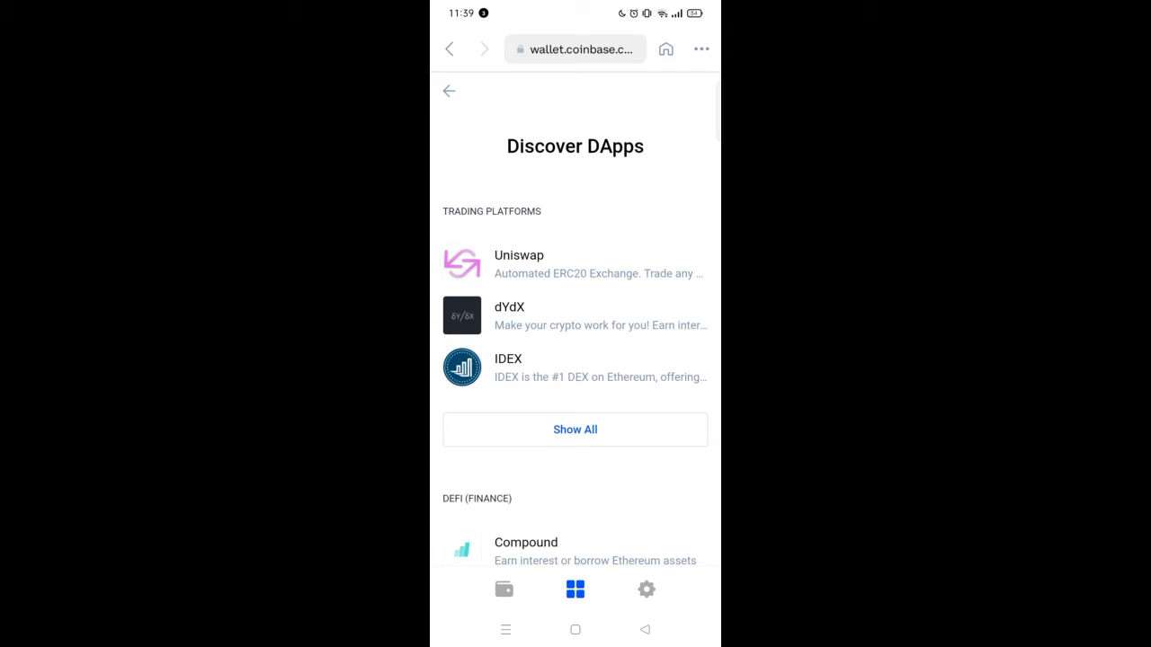
left_click(519, 263)
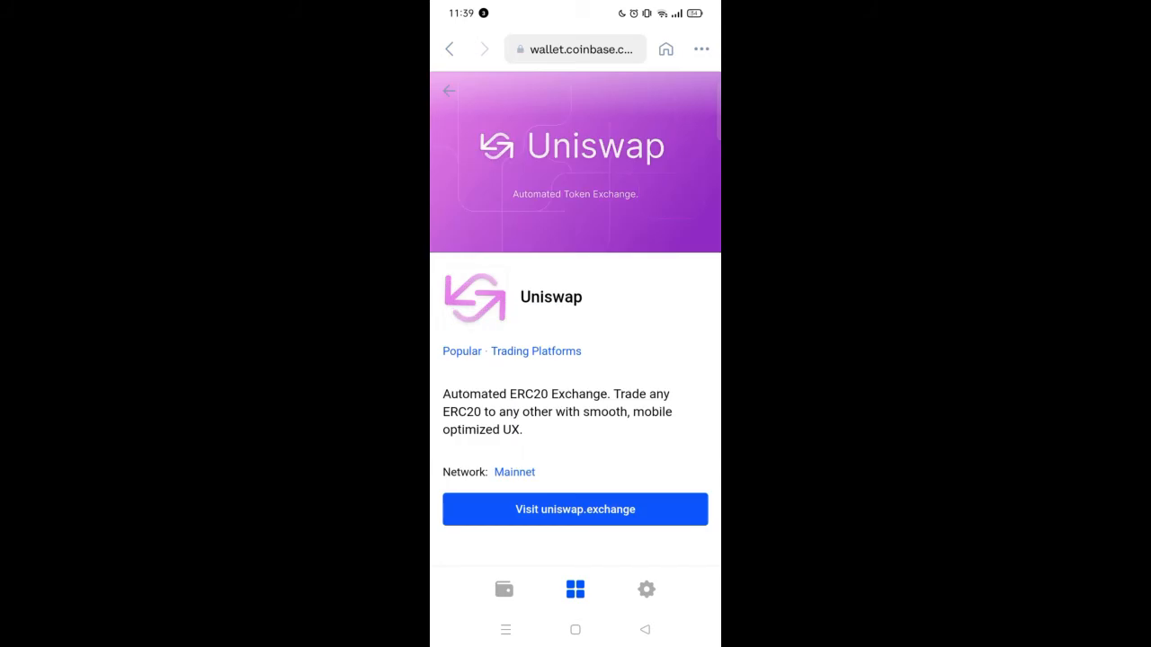
Step: Visit uniswap.exchange so the swap page loads with the wallet connected
left_click(575, 509)
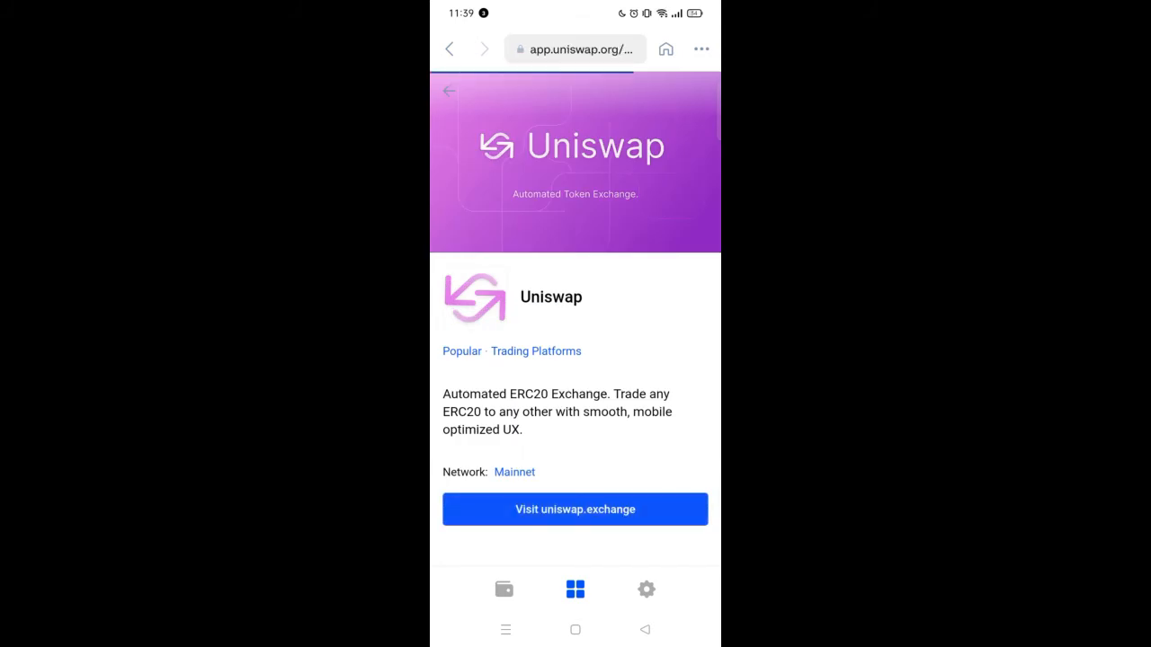
left_click(574, 509)
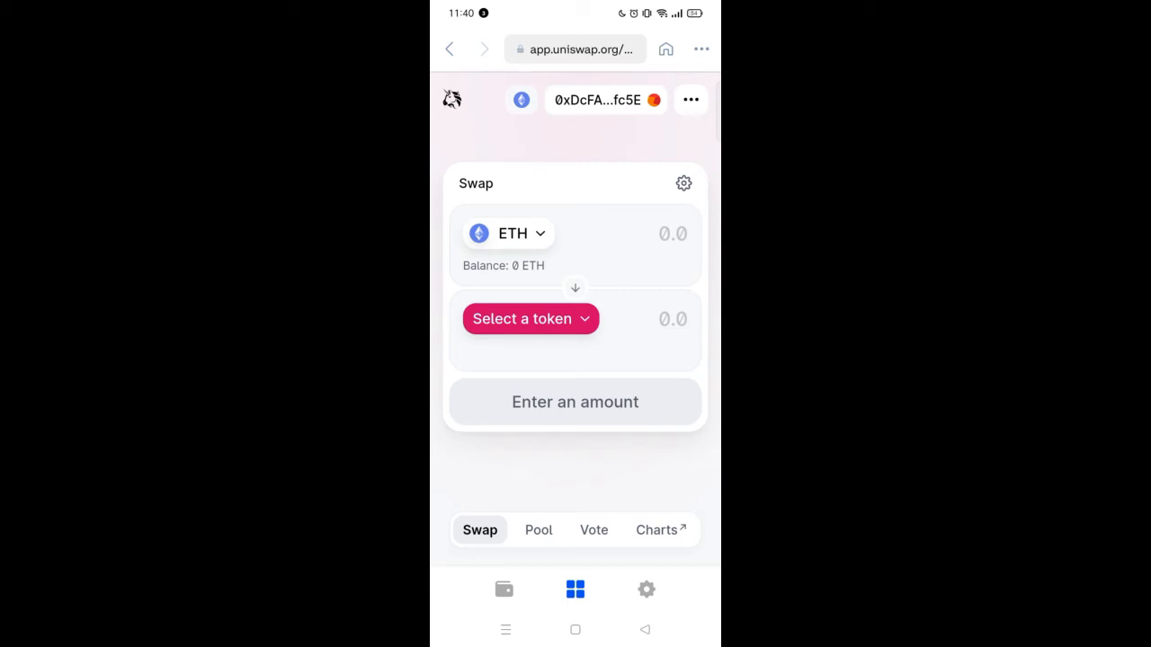
Step: Search for 'shiba' as the output token and import SHIBA INU (SHIB)
left_click(529, 318)
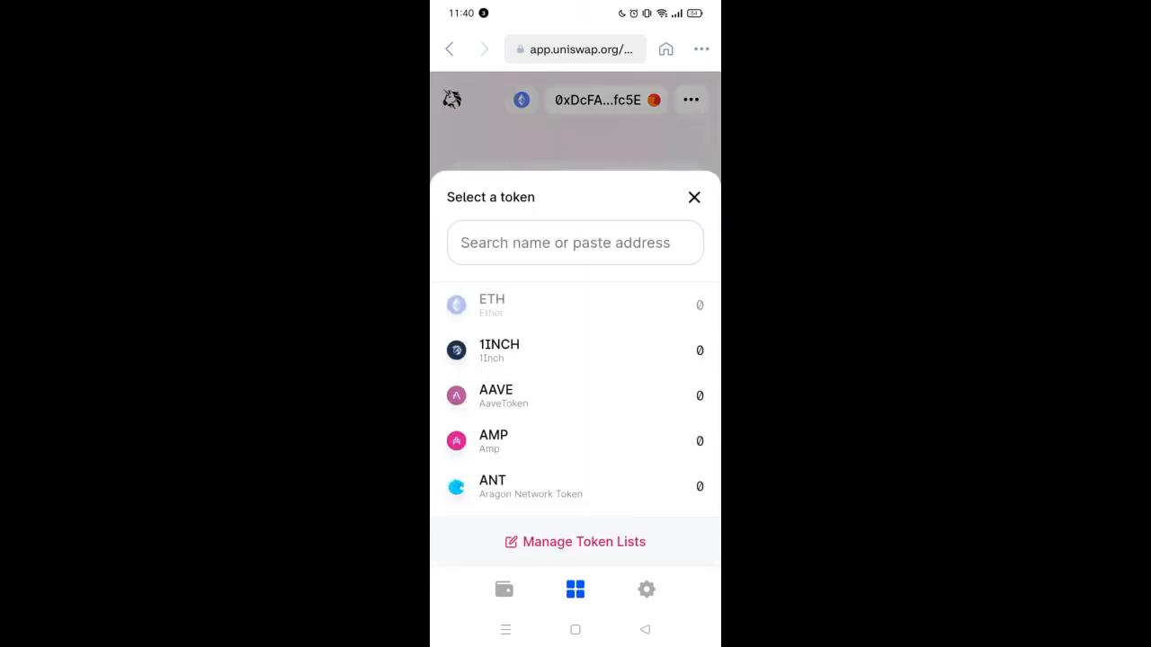
left_click(575, 243)
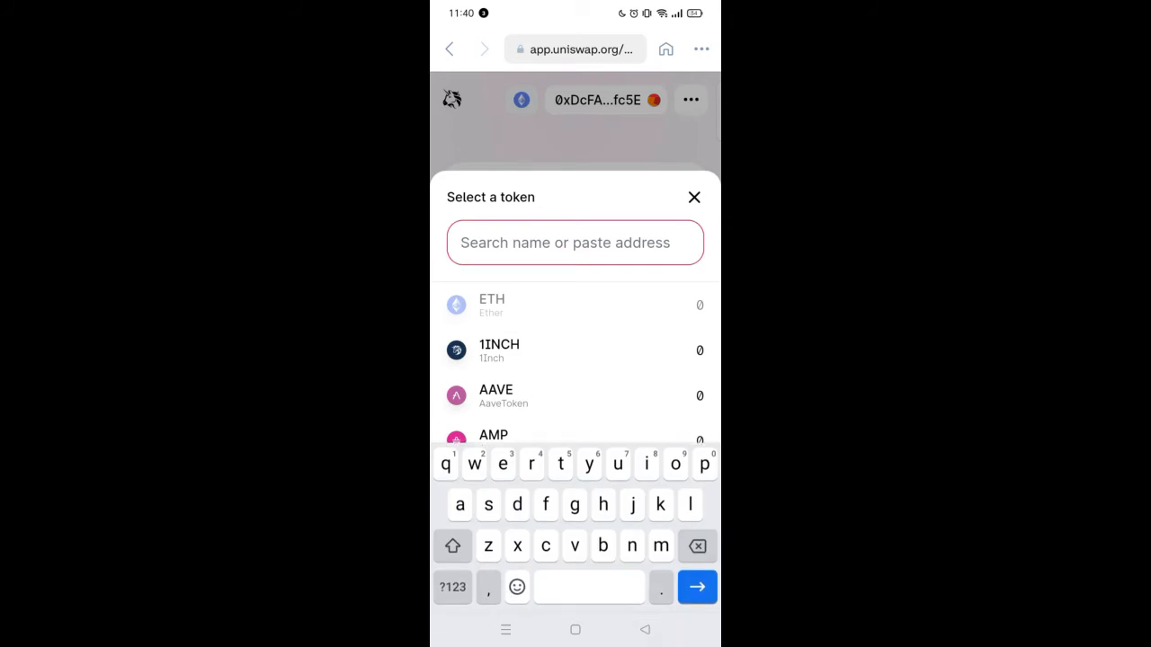
type("shiba")
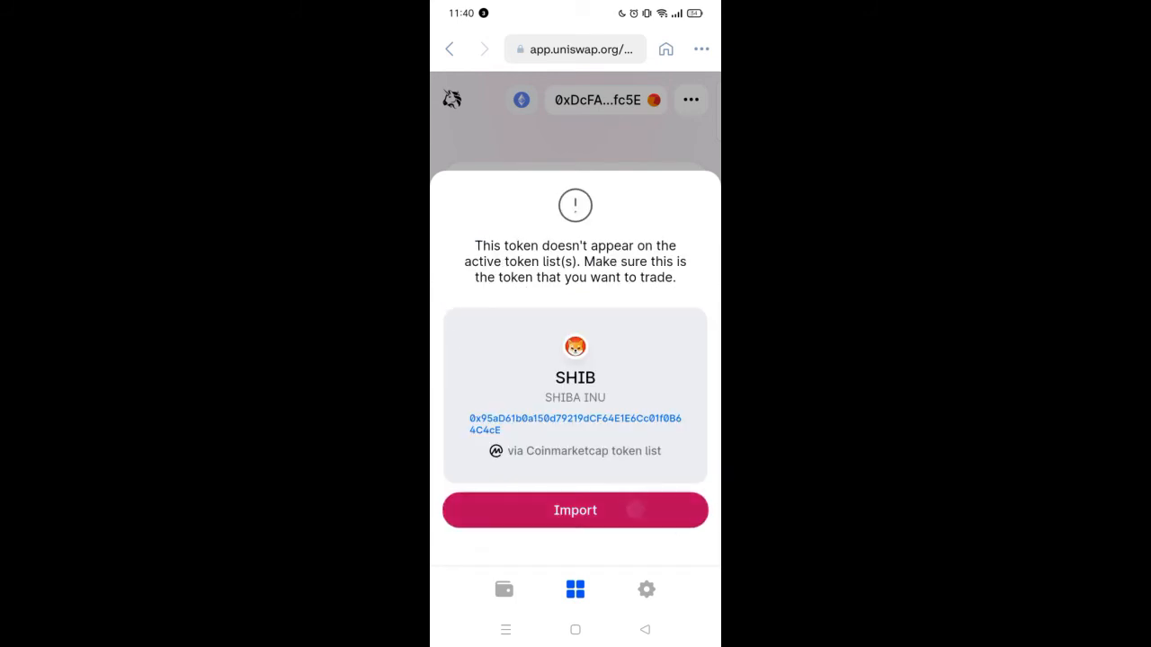
left_click(575, 510)
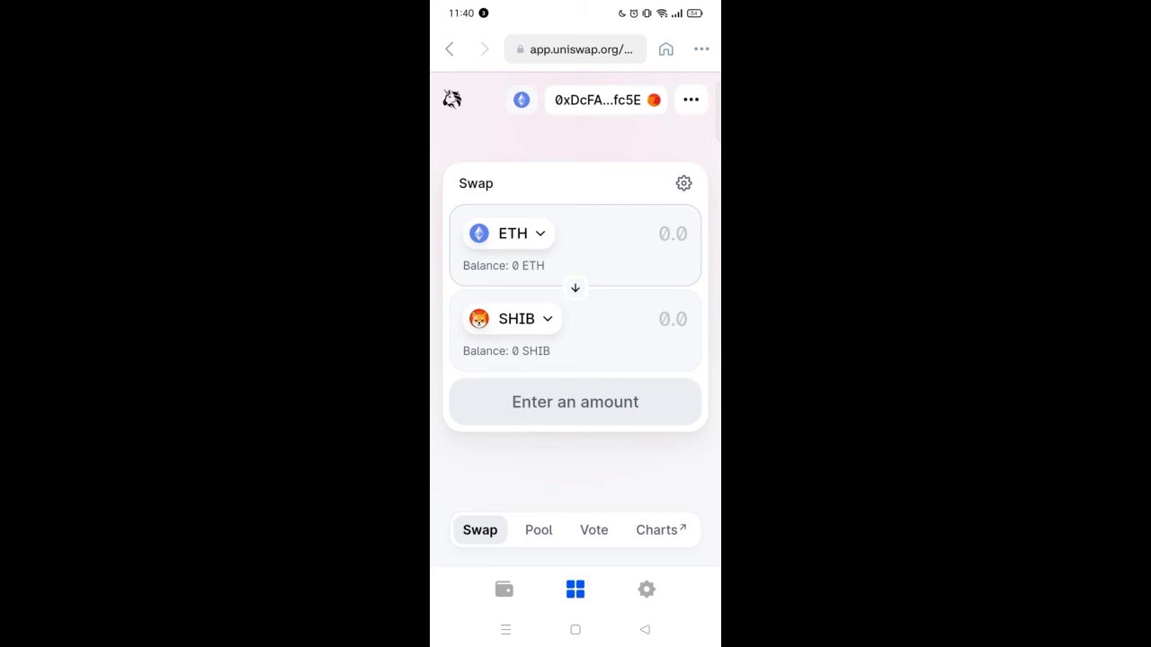
Step: Enter 12% slippage tolerance in the transaction settings, then close them
left_click(672, 234)
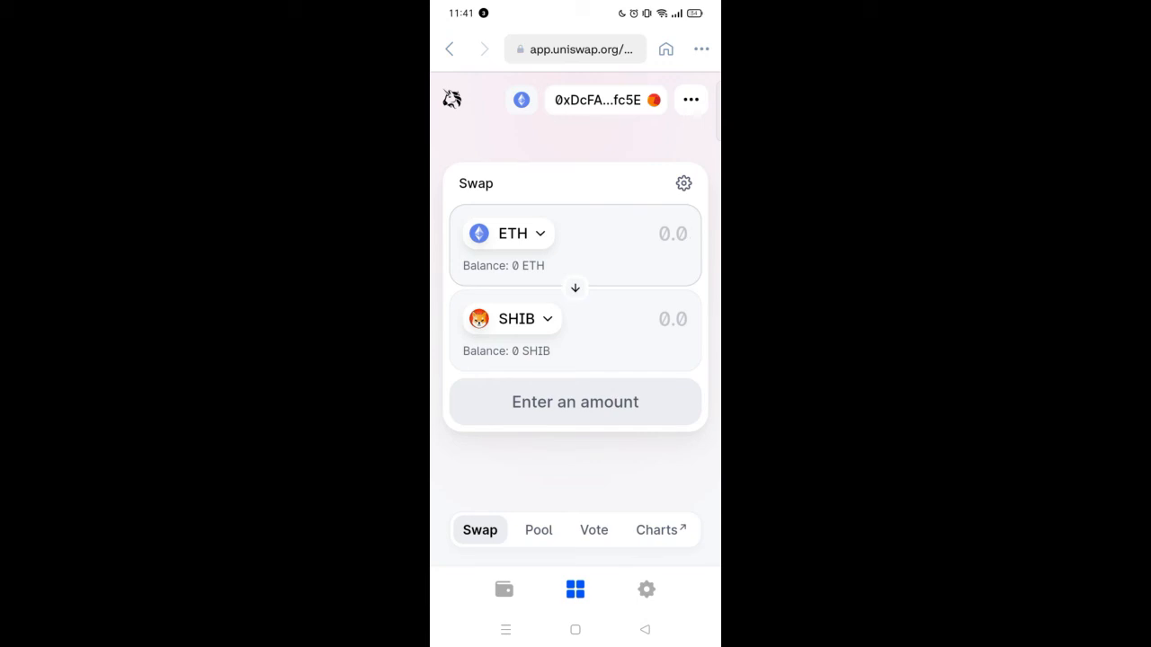
left_click(684, 183)
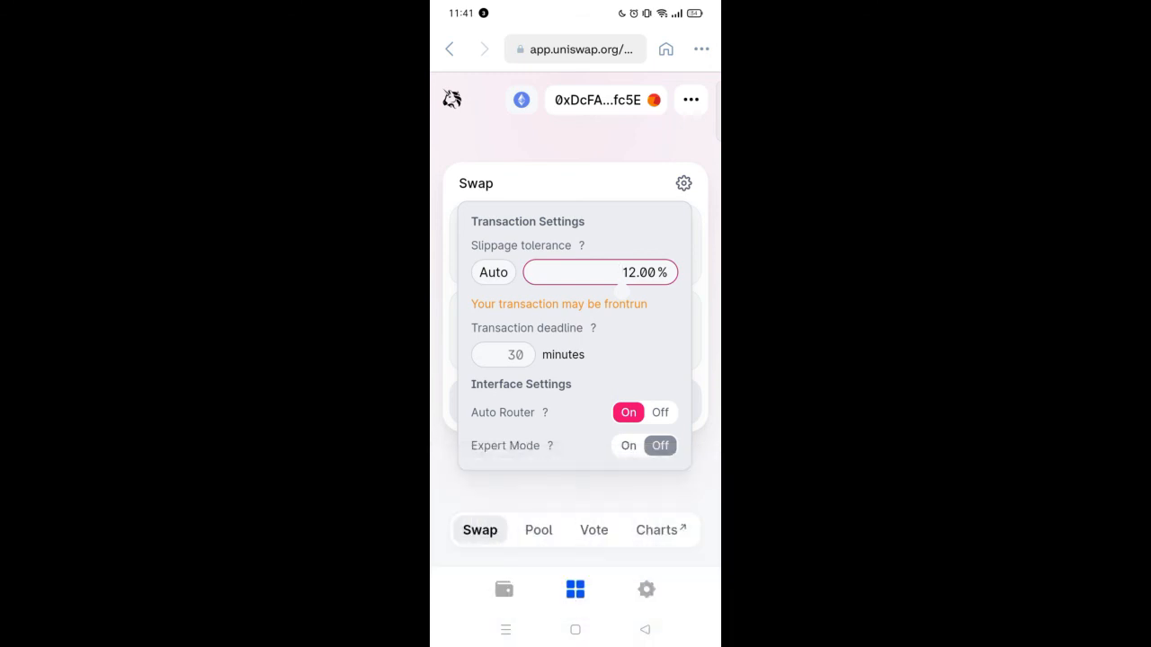
left_click(683, 183)
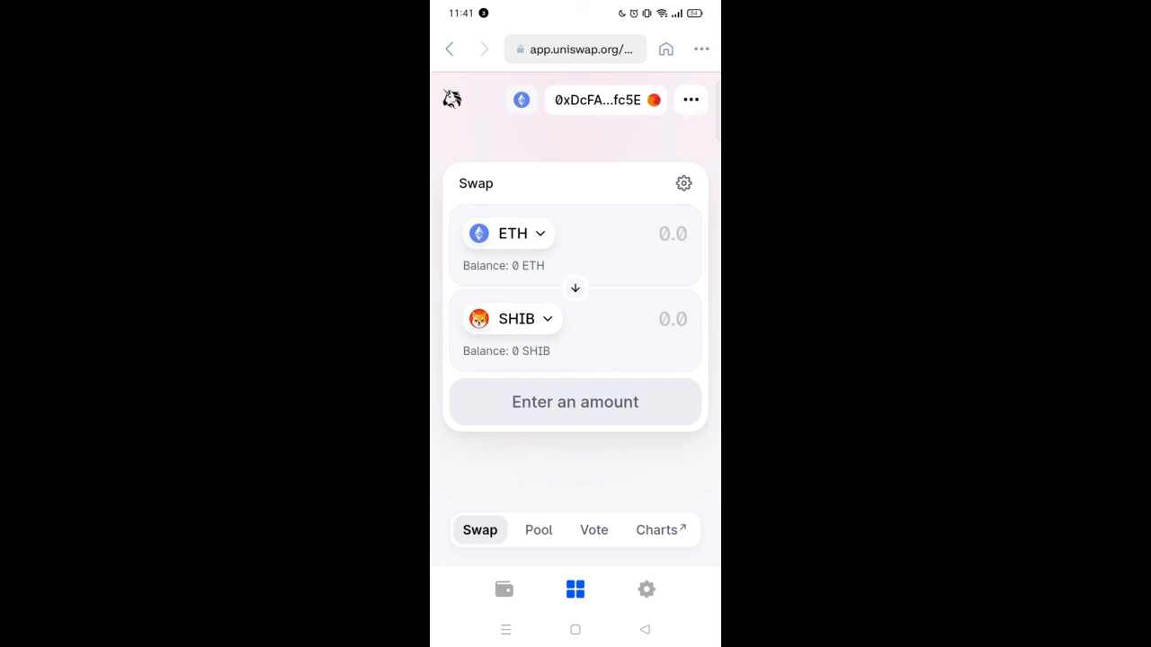
left_click(648, 234)
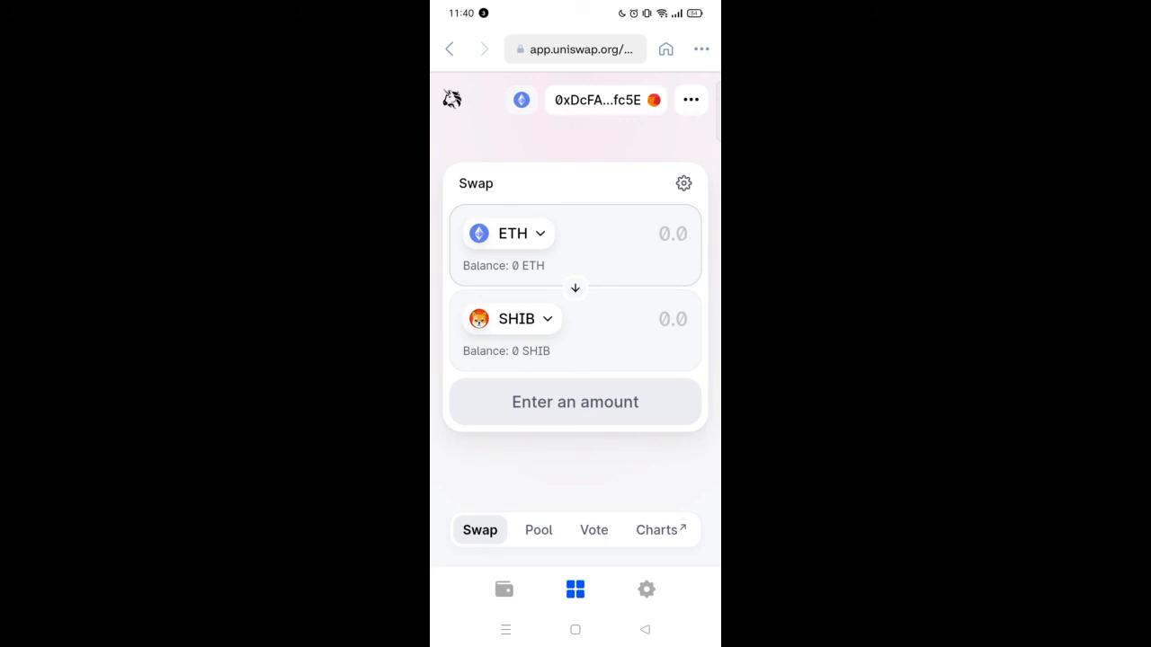
left_click(673, 233)
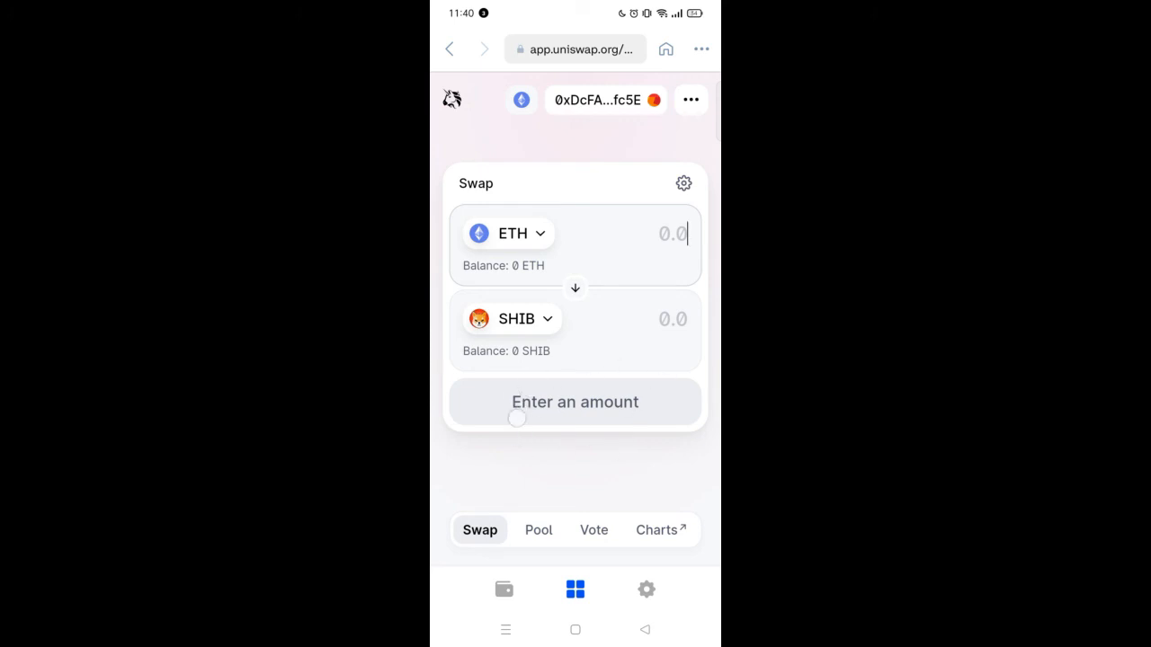